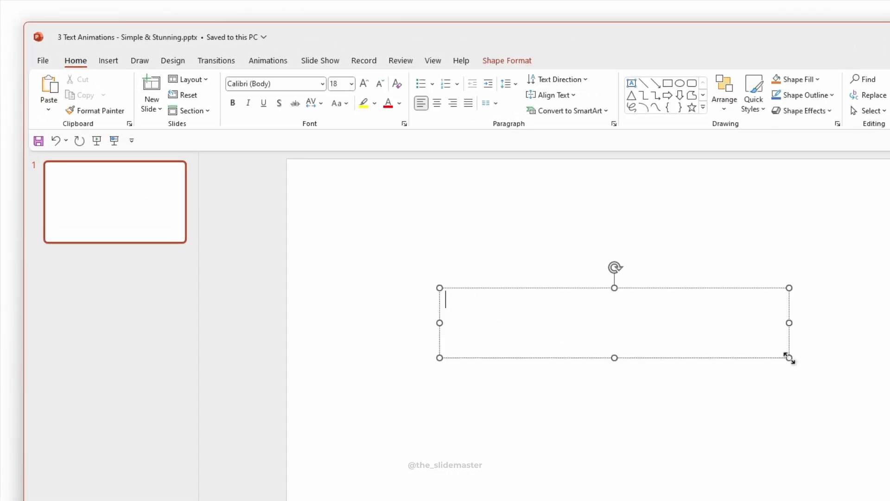
Step: Enter the text 'Word By Word' in the slide's text box
{"action": "type", "text": "Word By Word"}
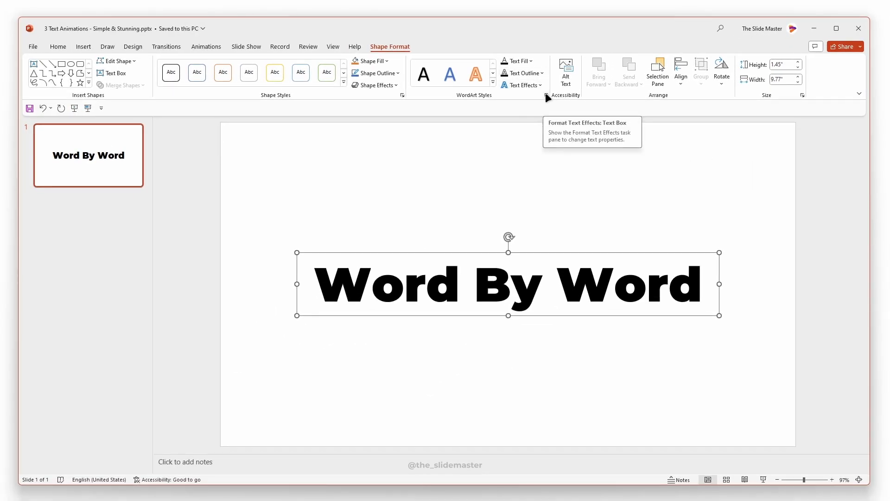
Step: Set the text outline's first gradient stop to hot pink via More Colors
{"action": "left_click", "coordinate": [544, 95]}
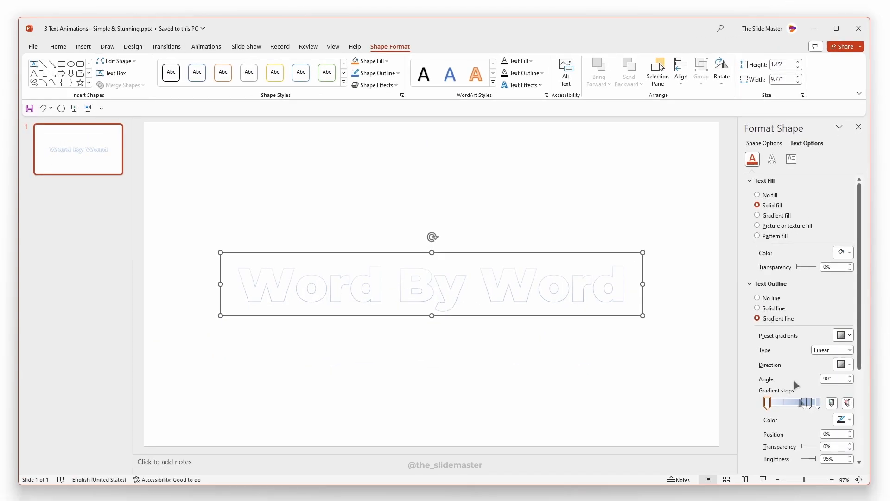
{"action": "left_click", "coordinate": [844, 419]}
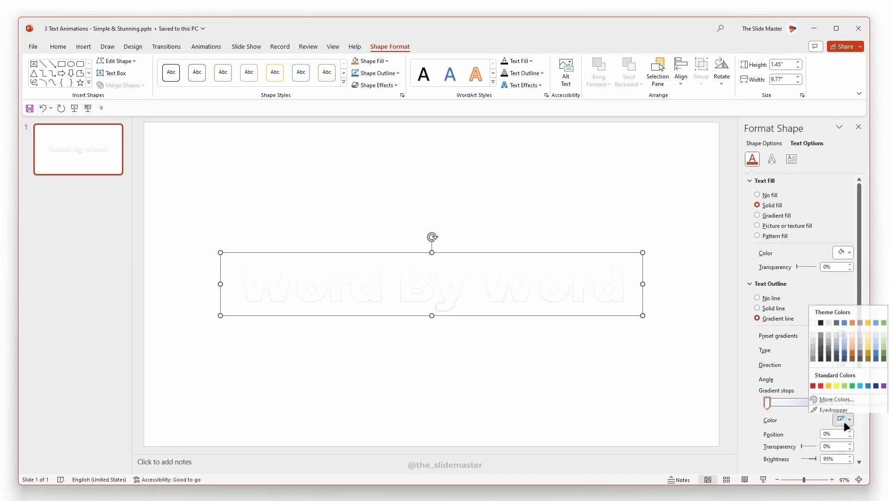
{"action": "left_click", "coordinate": [836, 398]}
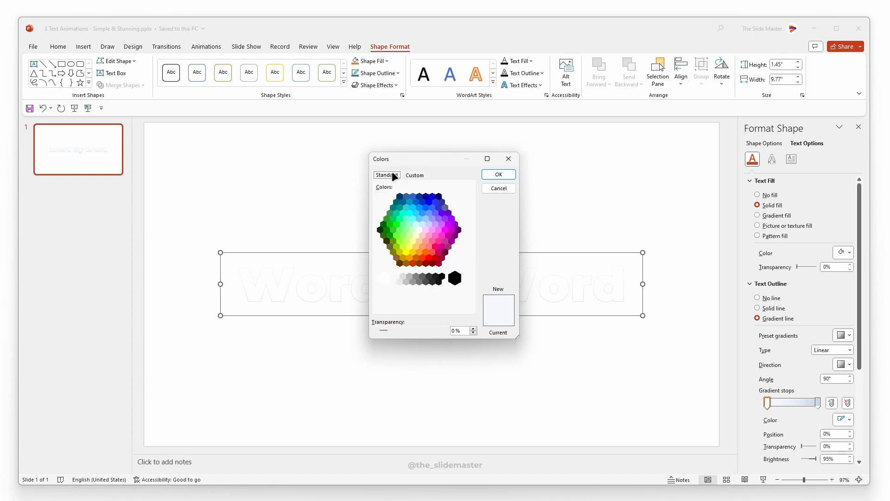
{"action": "left_click", "coordinate": [435, 246]}
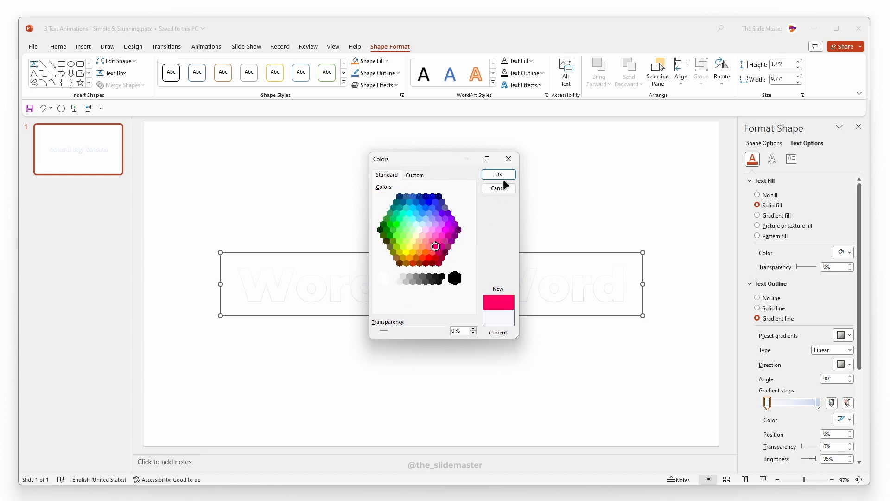
{"action": "left_click", "coordinate": [498, 188]}
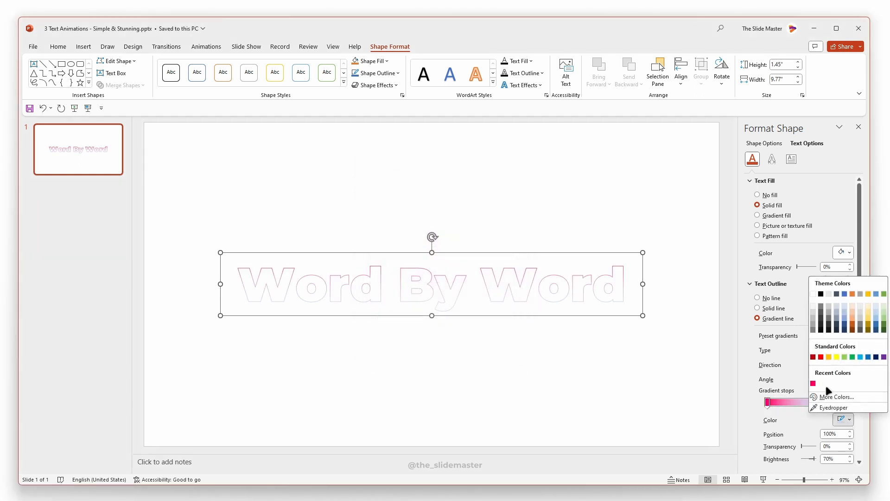
Step: Set the last gradient stop to purple-blue and thicken the outline width
{"action": "left_click", "coordinate": [835, 396]}
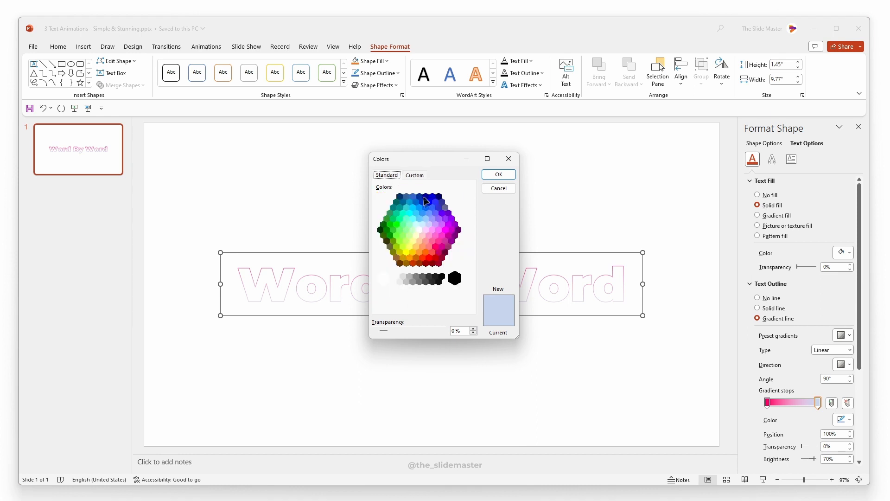
{"action": "left_click", "coordinate": [498, 175]}
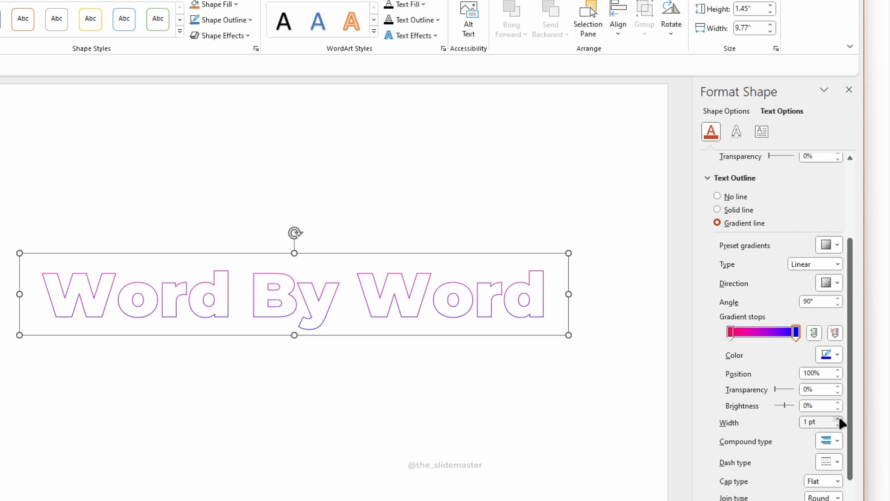
{"action": "left_click", "coordinate": [838, 419]}
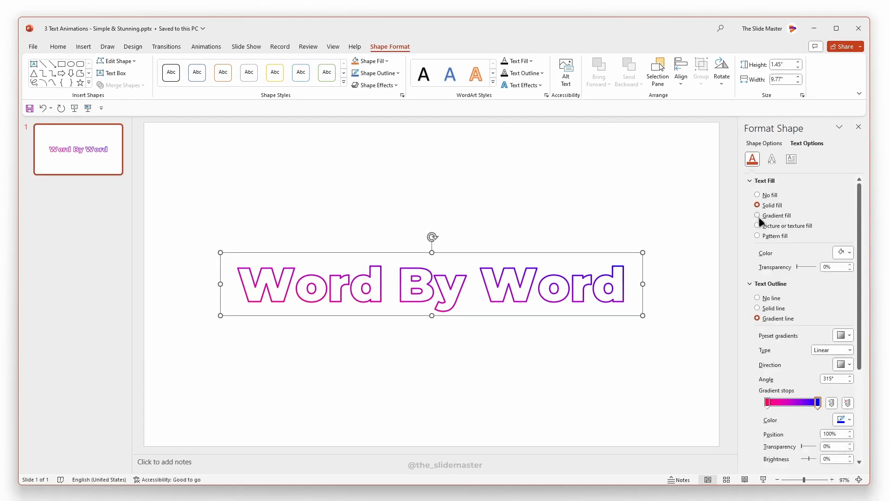
{"action": "left_click", "coordinate": [771, 158]}
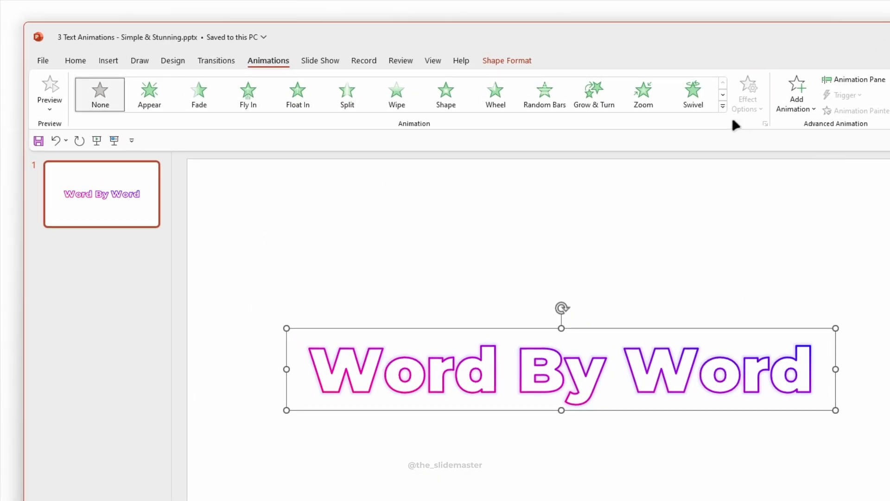
Step: Apply a Zoom entrance to the text and bring up its effect settings
{"action": "left_click", "coordinate": [723, 106]}
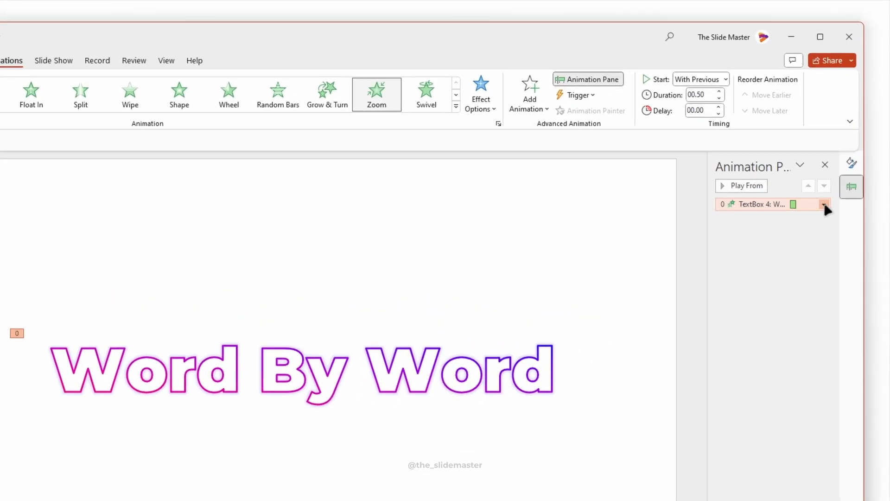
{"action": "mouse_move", "coordinate": [702, 95]}
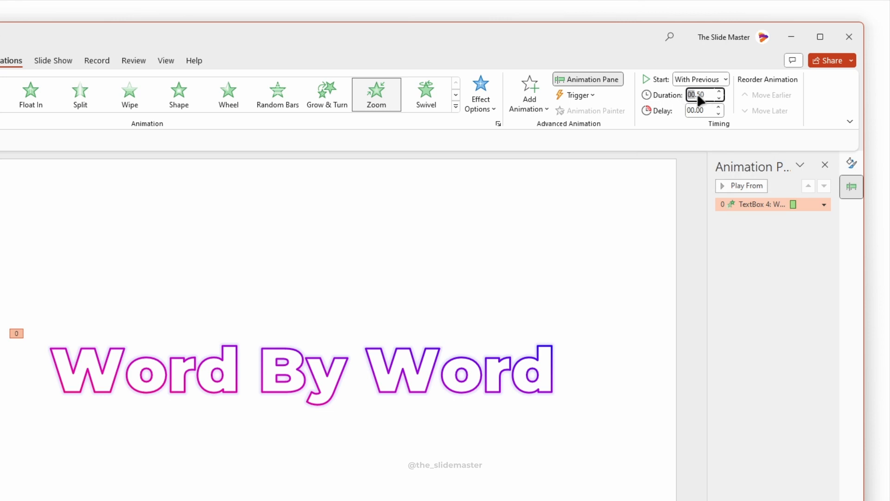
{"action": "left_click", "coordinate": [823, 203]}
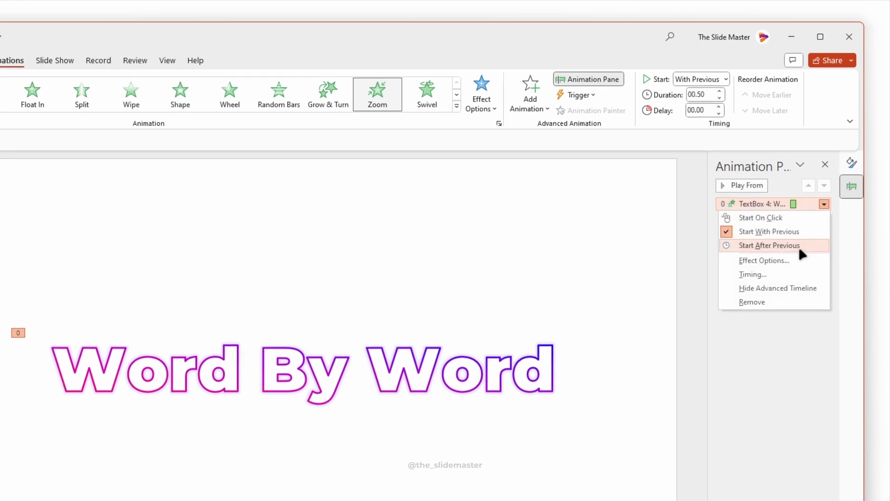
{"action": "left_click", "coordinate": [763, 259]}
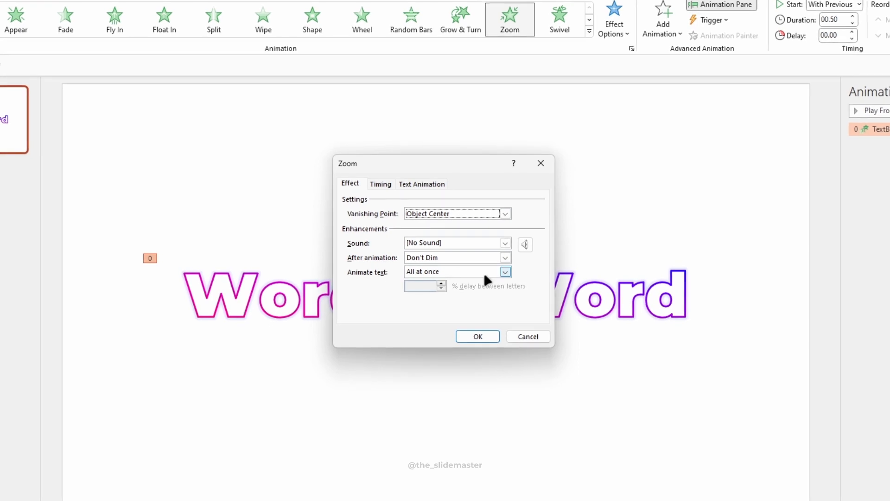
Step: Set the Zoom's Animate text option to By word and confirm
{"action": "left_click", "coordinate": [505, 272]}
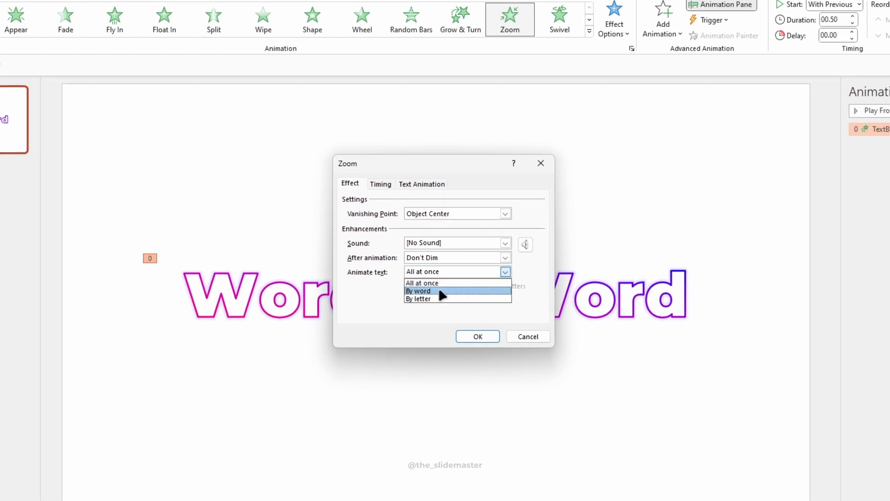
{"action": "left_click", "coordinate": [418, 290]}
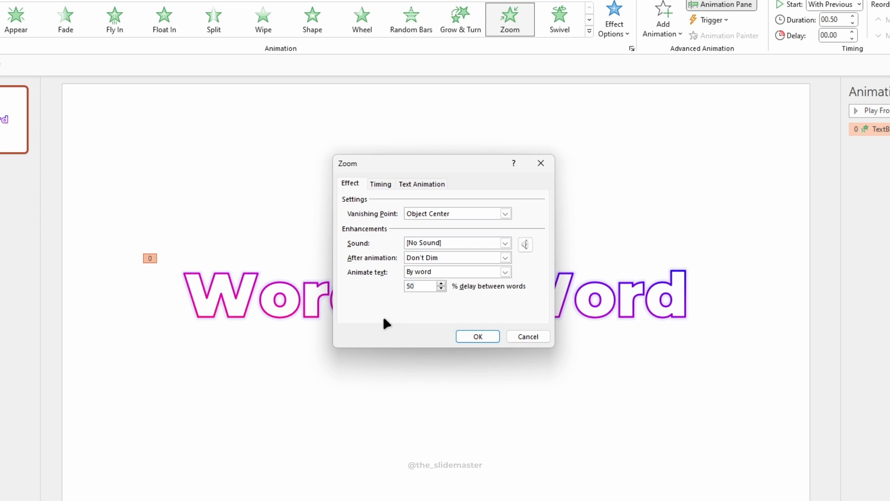
{"action": "left_click", "coordinate": [477, 336]}
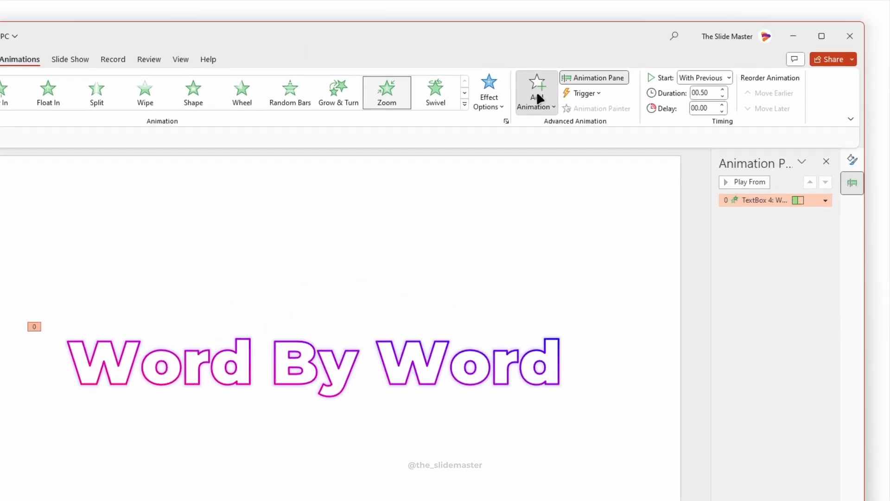
Step: Add a Wave emphasis animated By word with 10% delay between words
{"action": "left_click", "coordinate": [529, 93]}
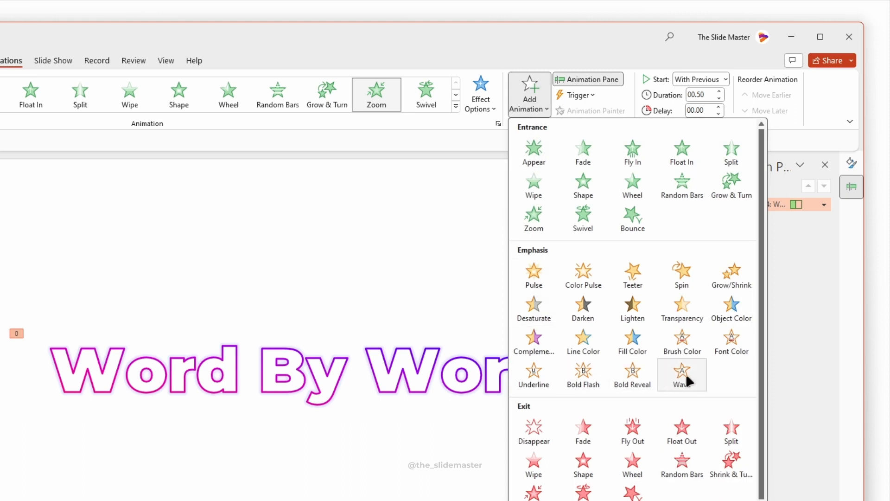
{"action": "left_click", "coordinate": [682, 374]}
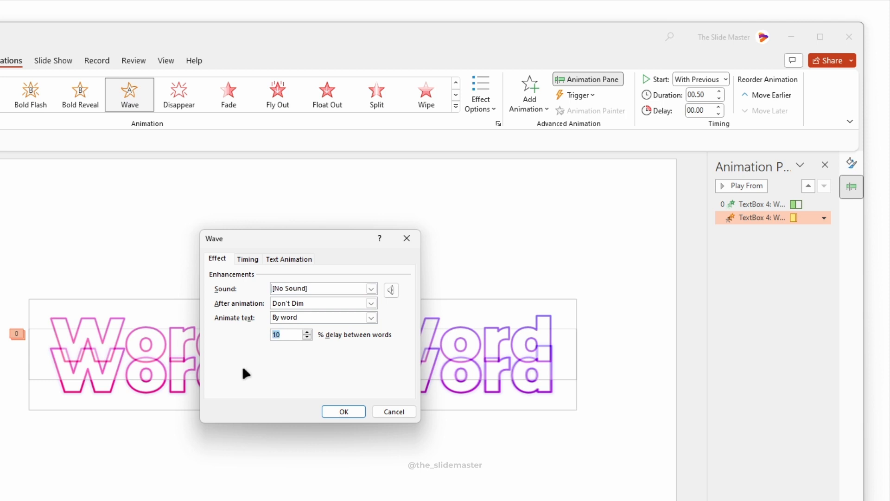
{"action": "left_click", "coordinate": [343, 411]}
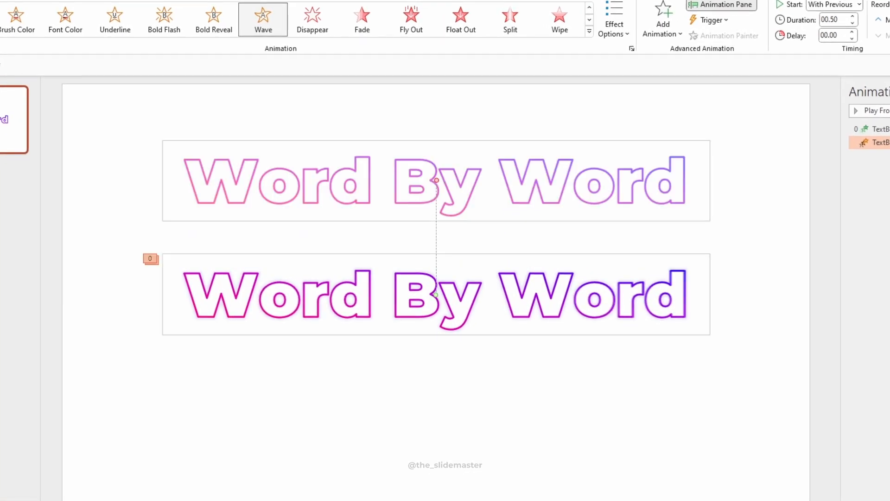
{"action": "mouse_move", "coordinate": [443, 191]}
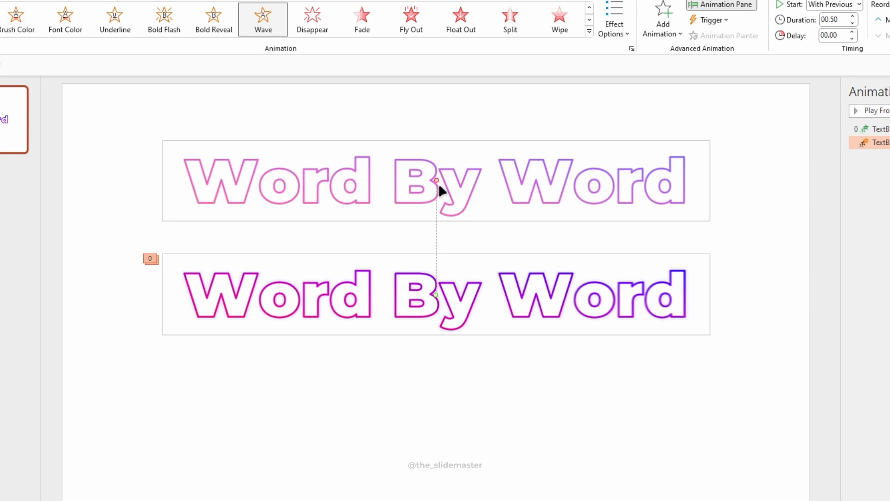
Step: Nudge the text box up and preview the slide's animations
{"action": "left_click_drag", "start_coordinate": [435, 181], "coordinate": [436, 164]}
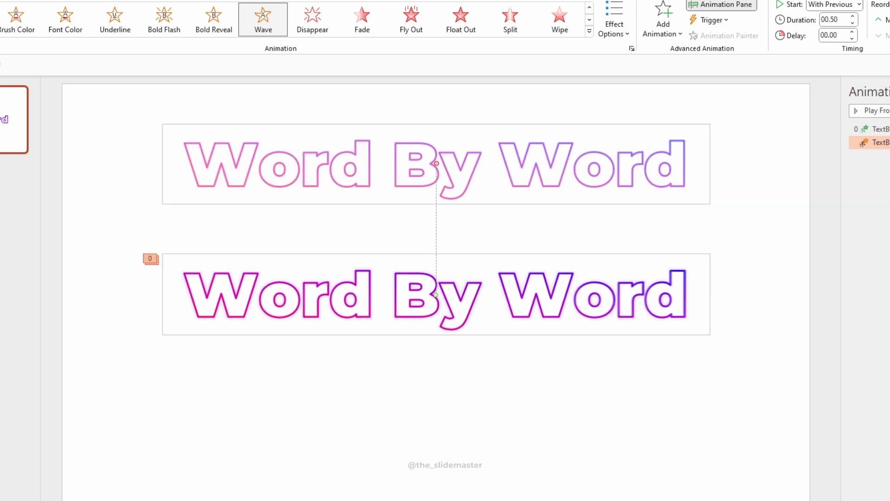
{"action": "mouse_move", "coordinate": [443, 176]}
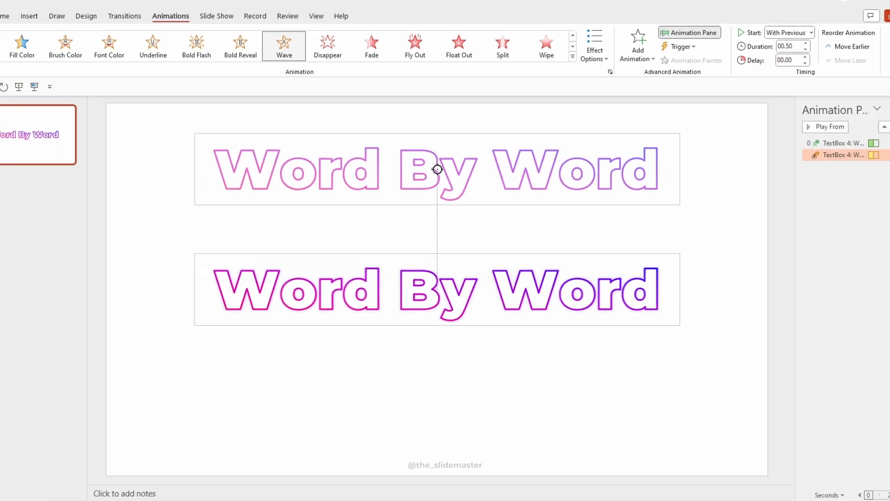
{"action": "left_click", "coordinate": [38, 68]}
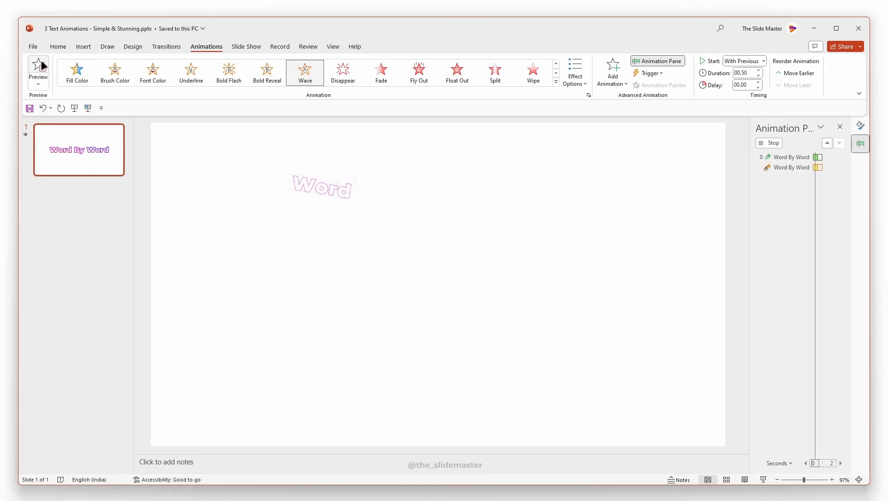